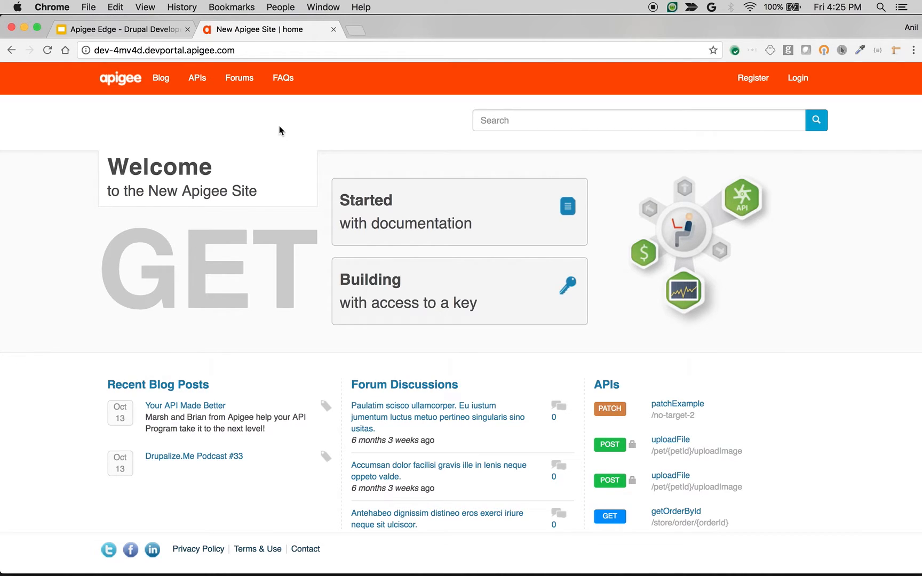
# - Open the 'Register a new user' modal and check its First Name, E-mail and Math question fields
pyautogui.click(753, 78)
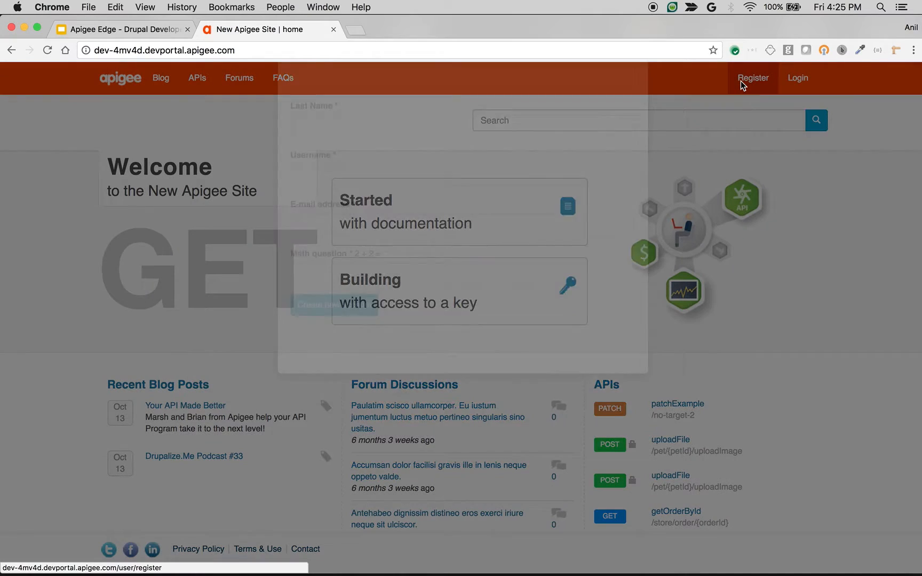
pyautogui.click(753, 77)
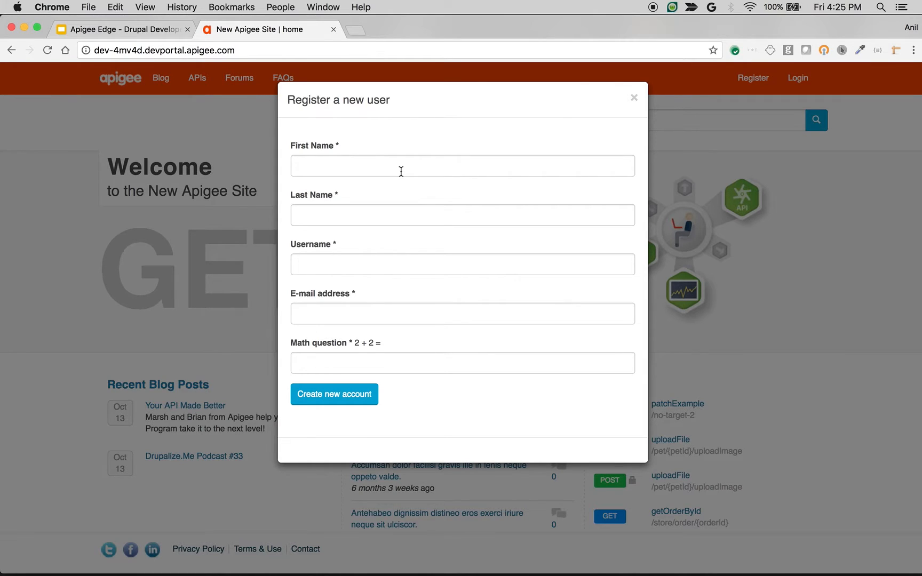
pyautogui.click(462, 166)
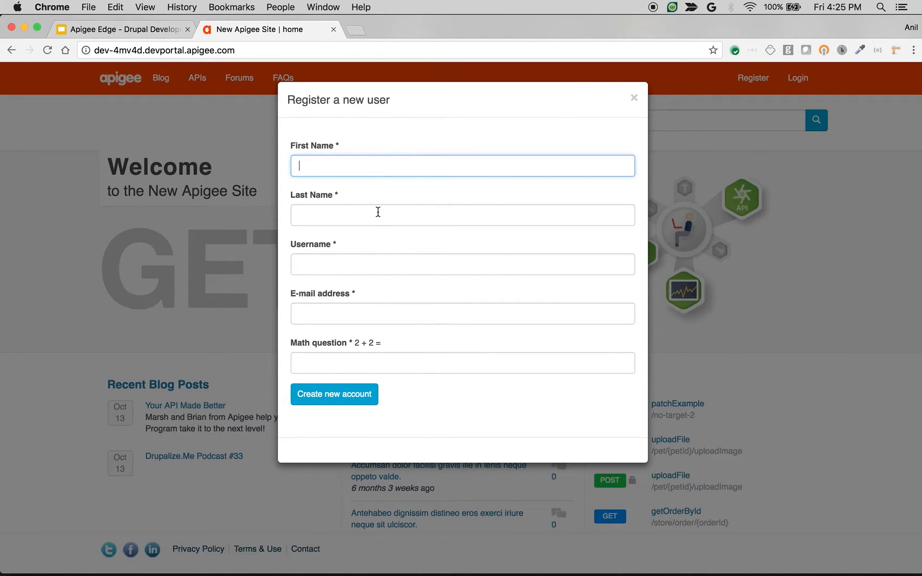
pyautogui.click(462, 313)
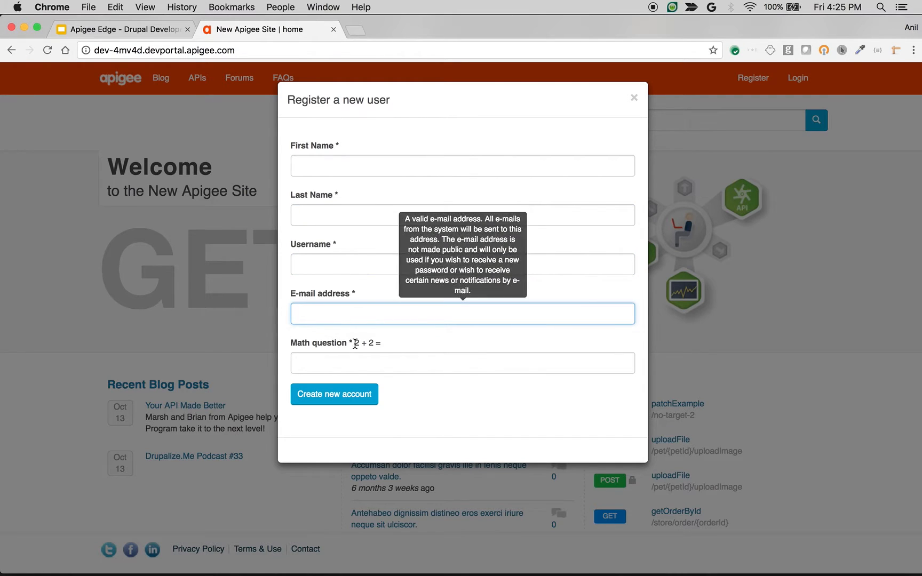
pyautogui.click(463, 363)
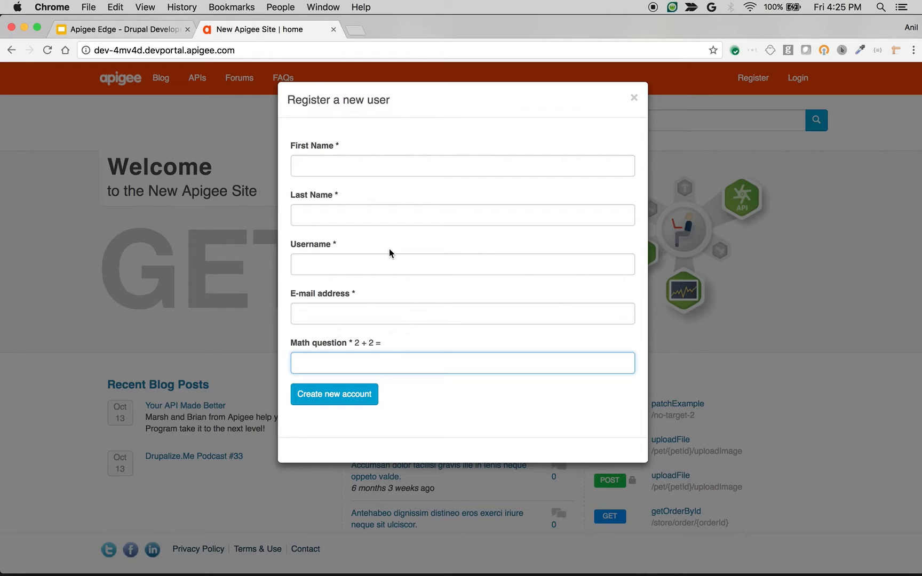
pyautogui.moveTo(392, 234)
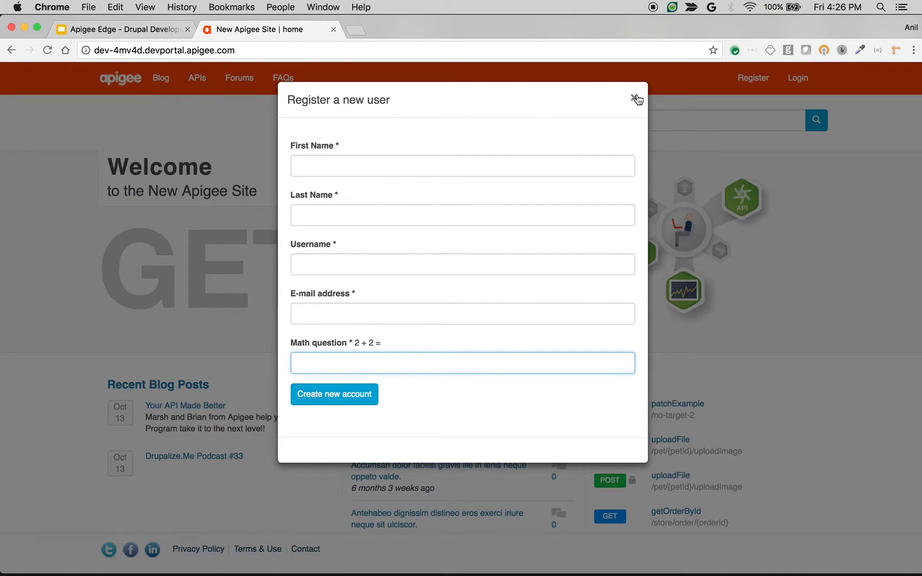
# - Log in as administrator and browse the admin toolbar to account Manage fields
pyautogui.click(798, 78)
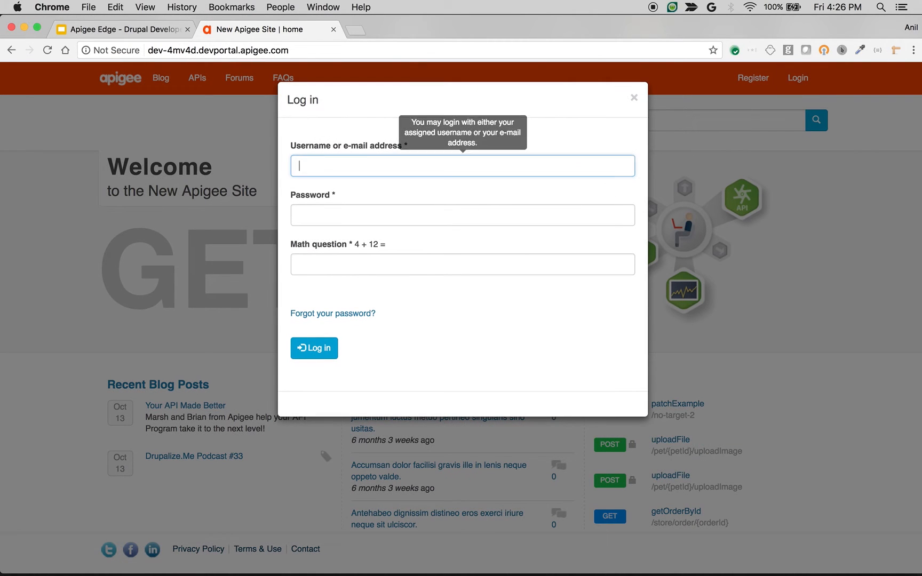
pyautogui.click(313, 348)
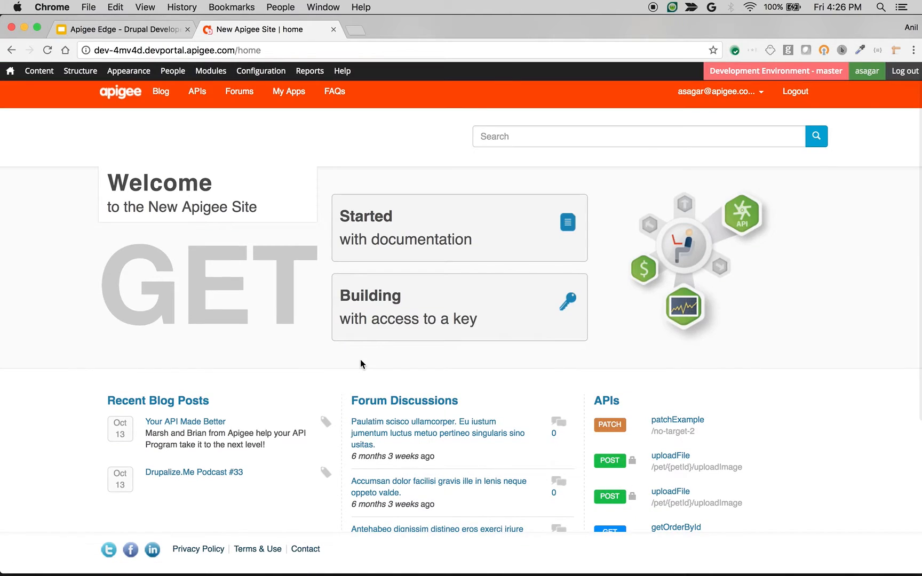
pyautogui.click(80, 71)
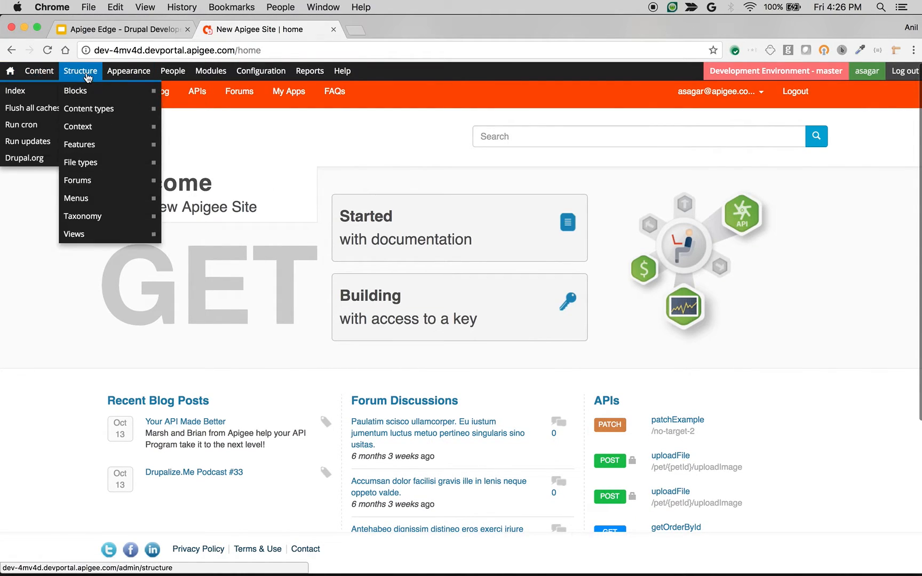
pyautogui.click(310, 70)
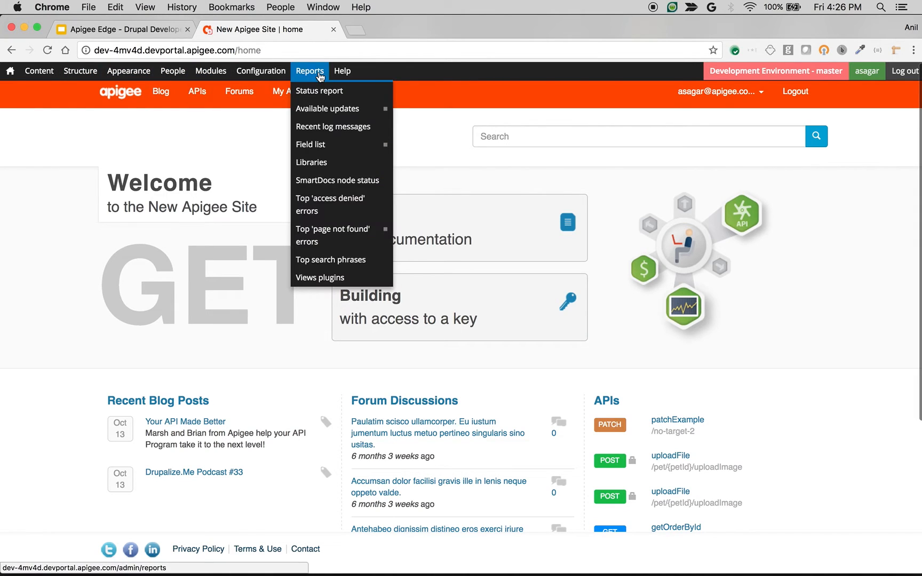
pyautogui.click(260, 70)
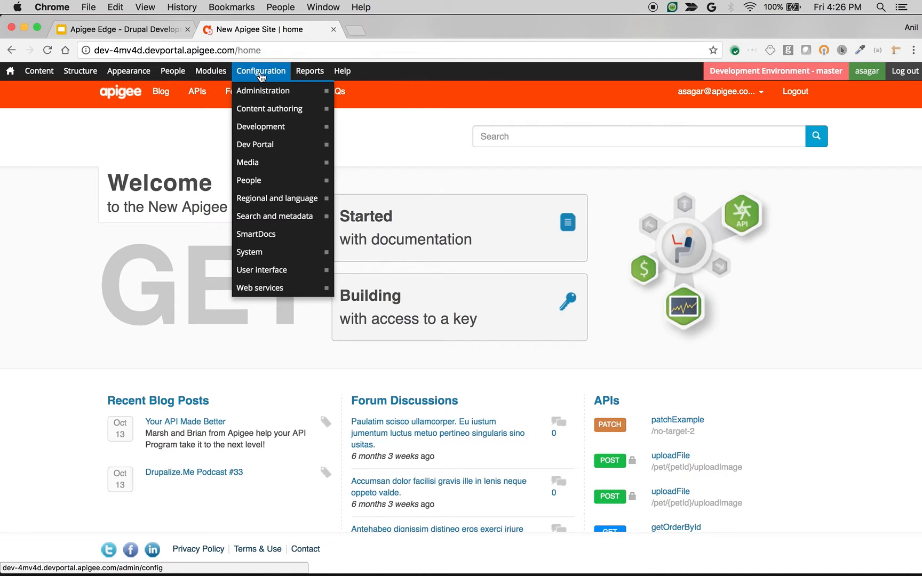
pyautogui.moveTo(249, 180)
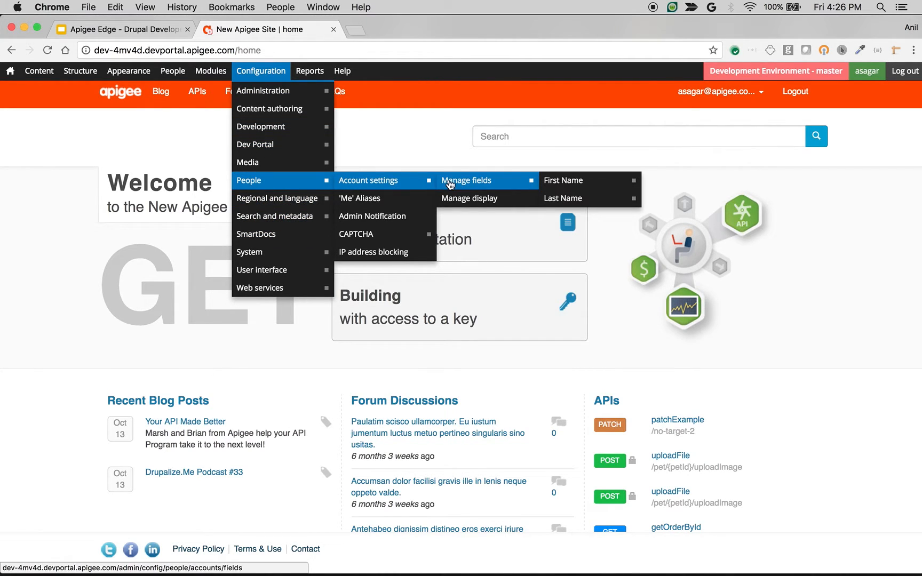
pyautogui.click(466, 180)
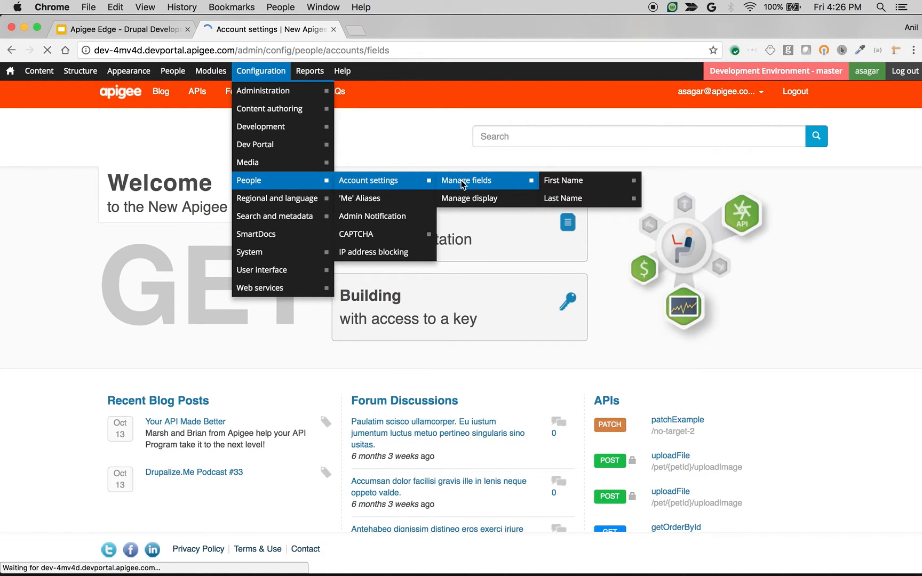
# - Add a 'Company' account field of type Text (field_user_company)
pyautogui.click(465, 180)
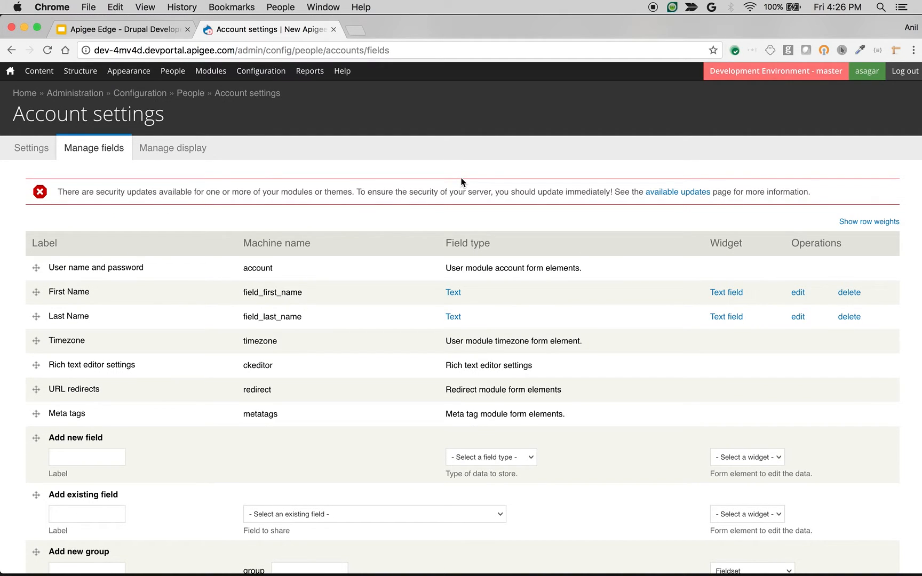
pyautogui.scroll(-3)
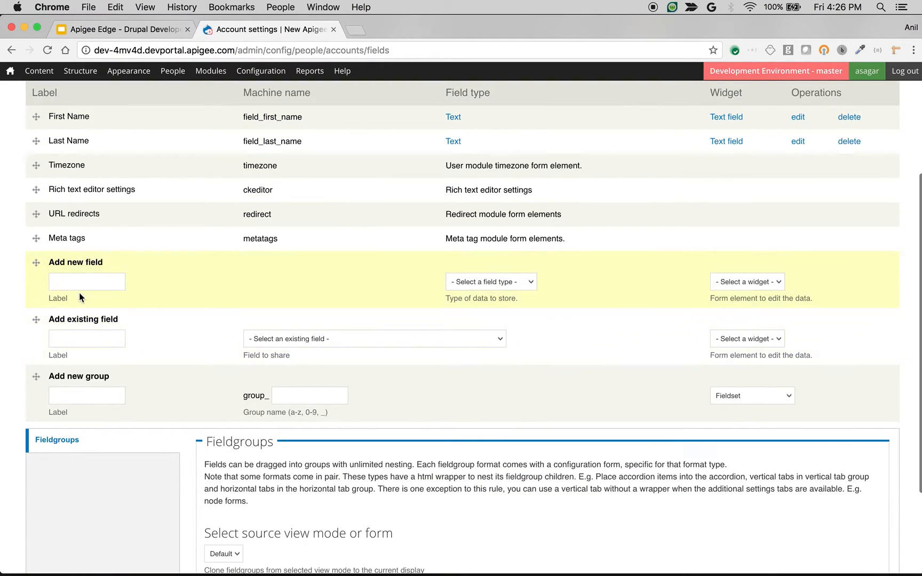
pyautogui.write('Company')
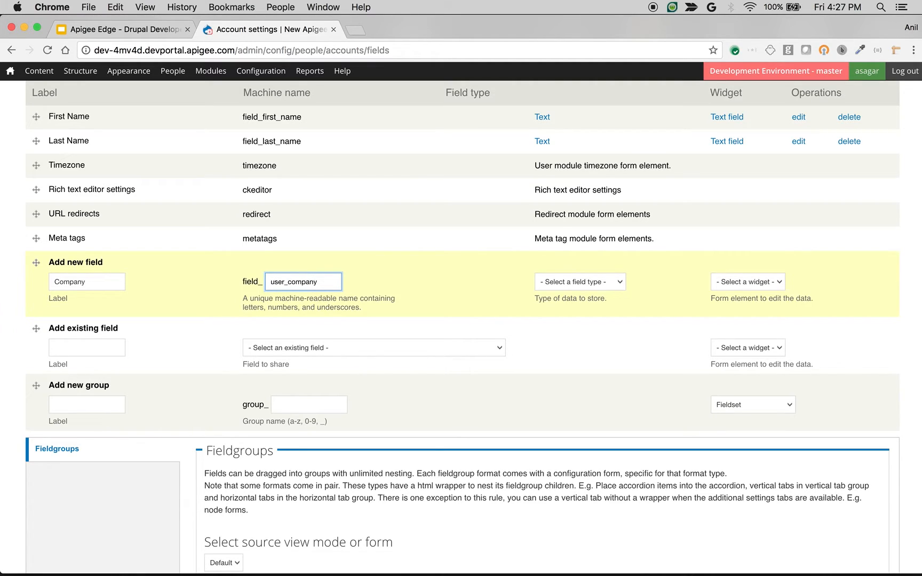
pyautogui.moveTo(569, 293)
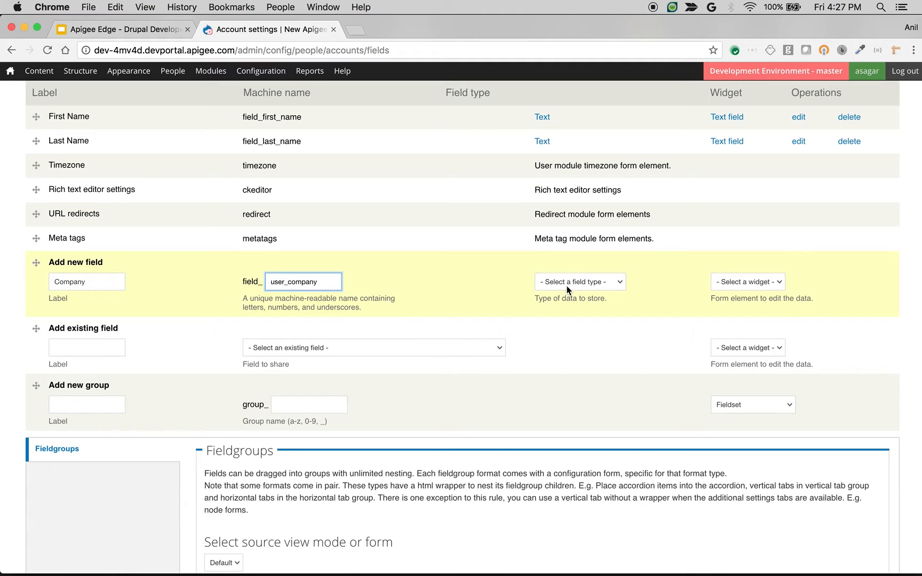
pyautogui.click(580, 281)
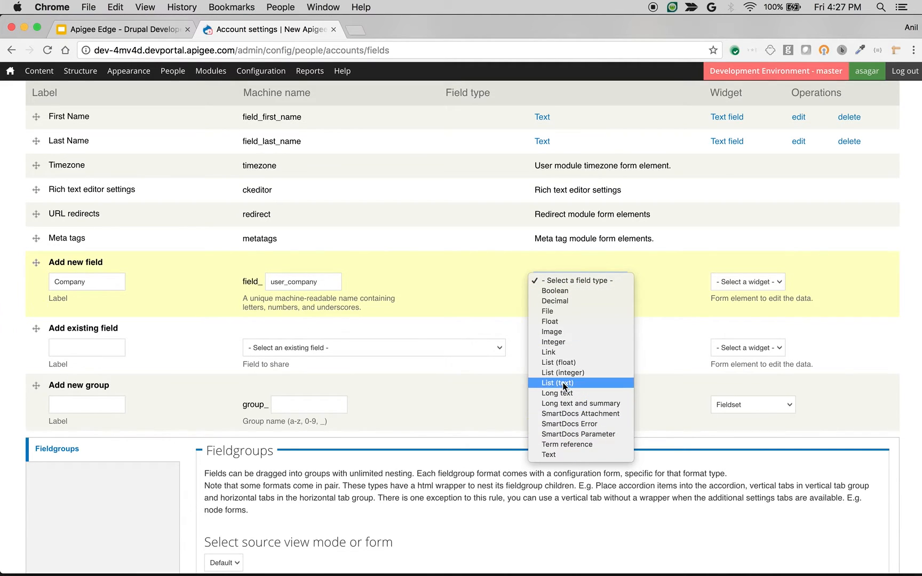
pyautogui.moveTo(569, 403)
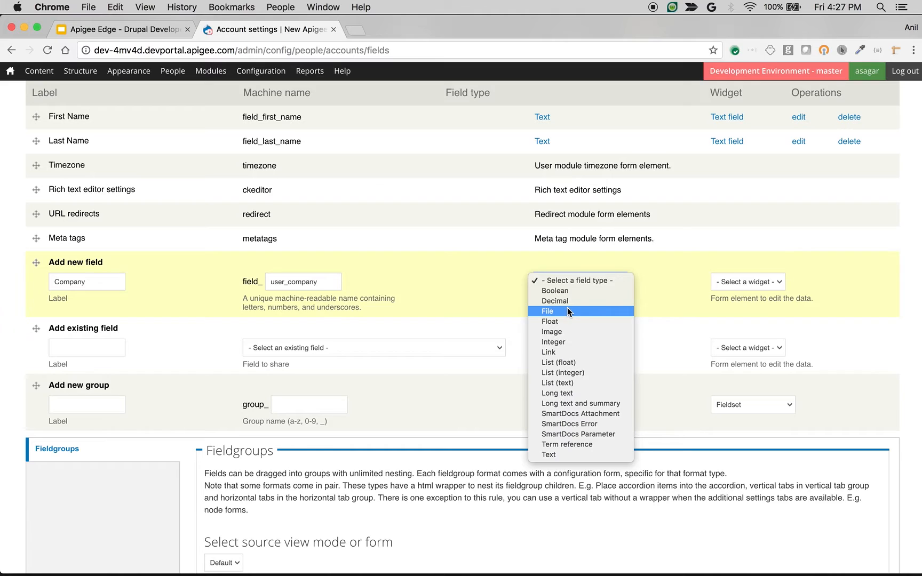
pyautogui.moveTo(570, 322)
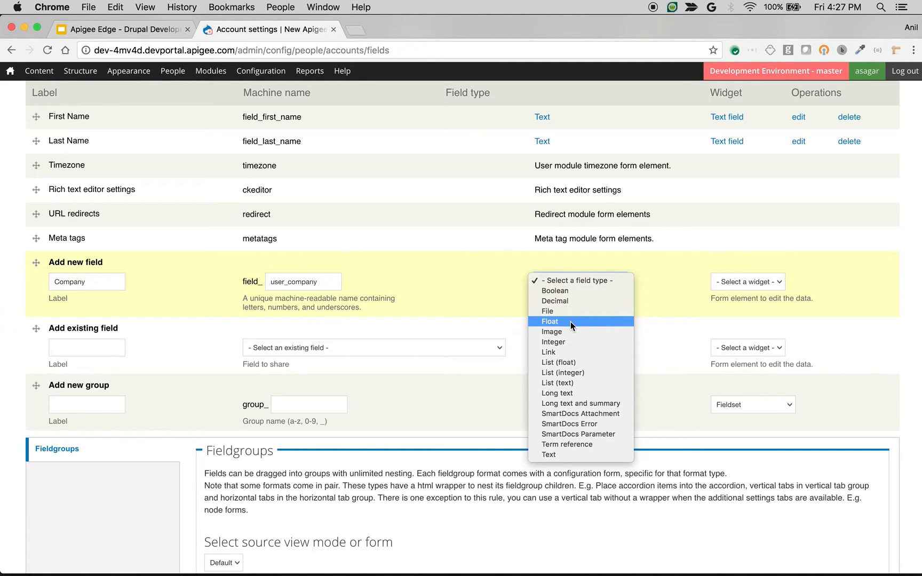
pyautogui.moveTo(580, 383)
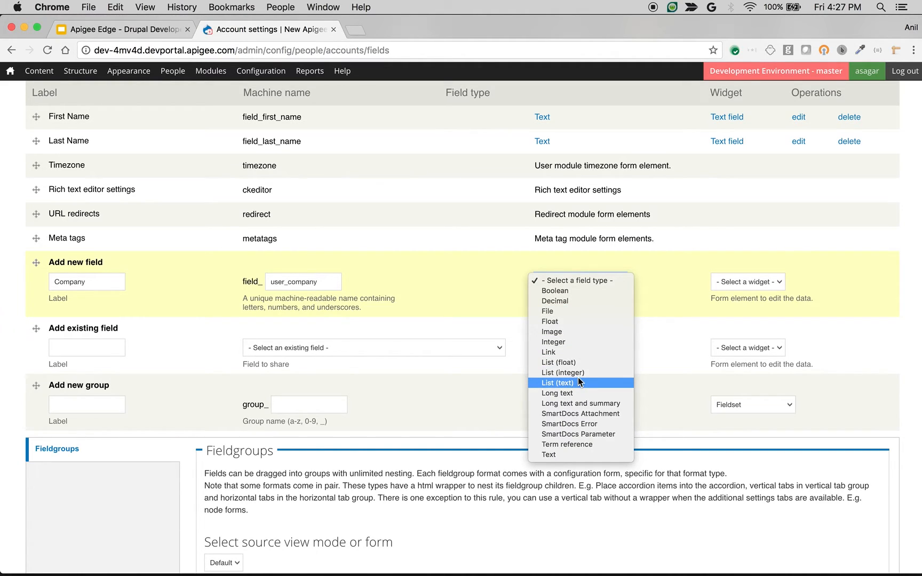
pyautogui.moveTo(580, 373)
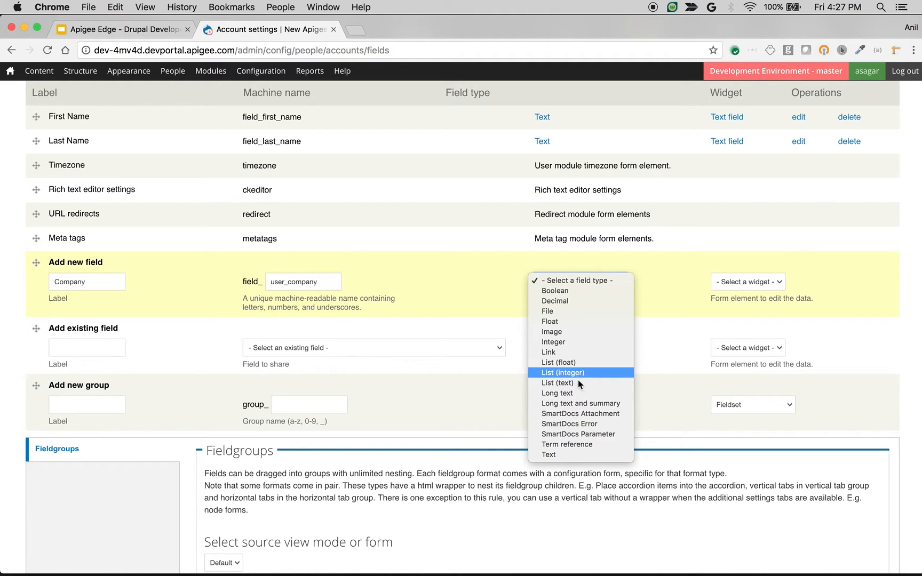
pyautogui.moveTo(548, 455)
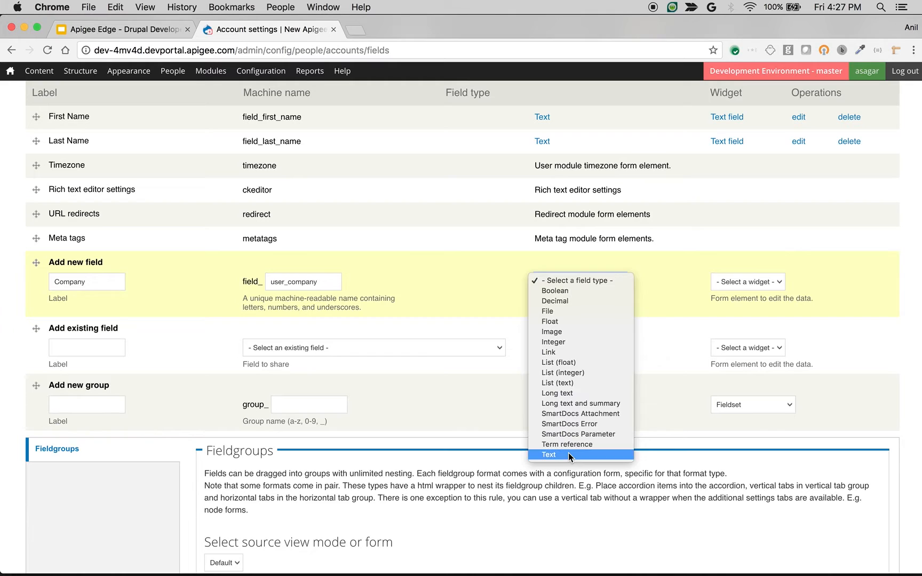
pyautogui.click(548, 455)
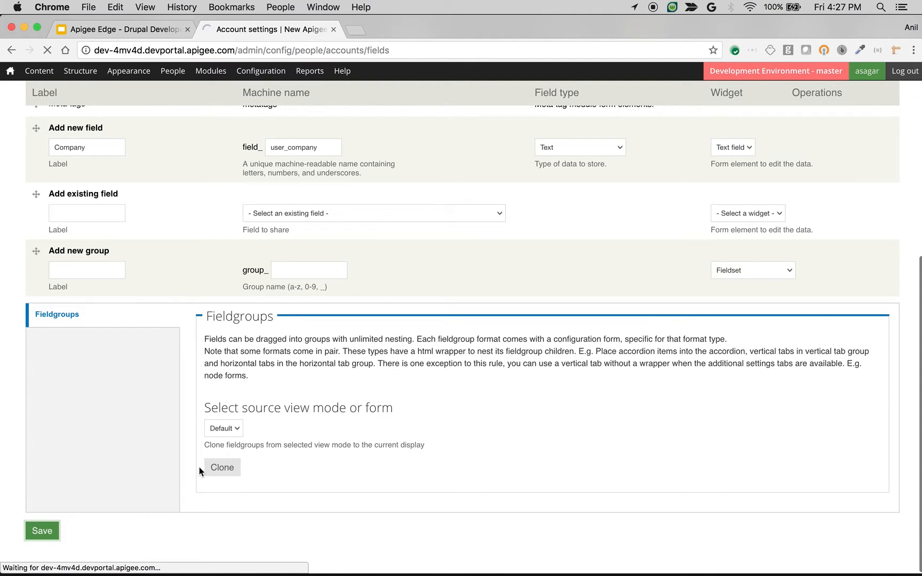
# - Save the Company field and its storage settings with maximum length 255
pyautogui.click(42, 530)
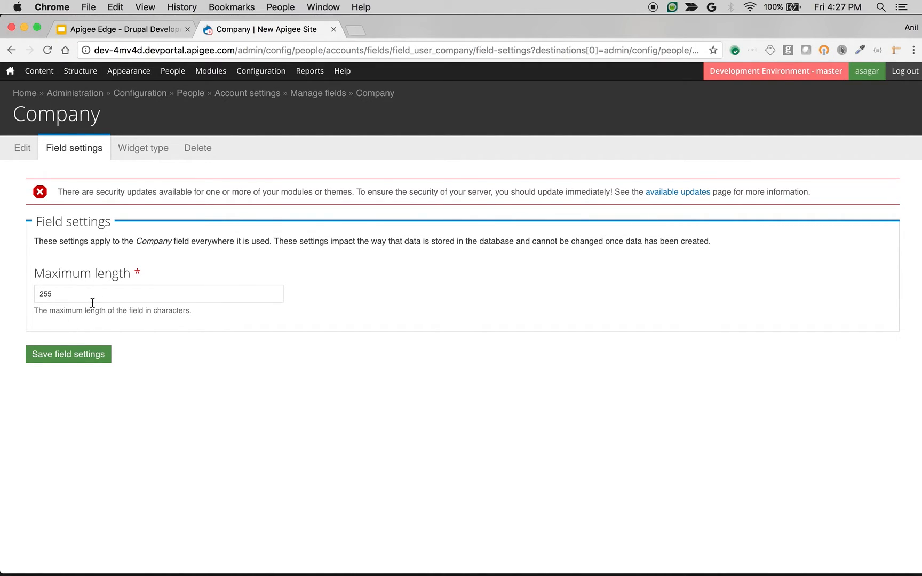
pyautogui.click(68, 354)
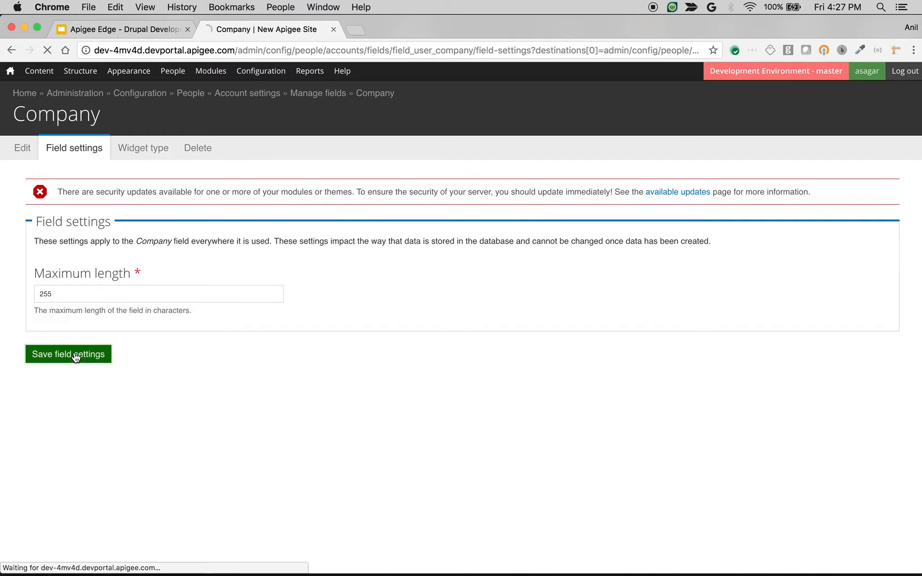
pyautogui.click(68, 354)
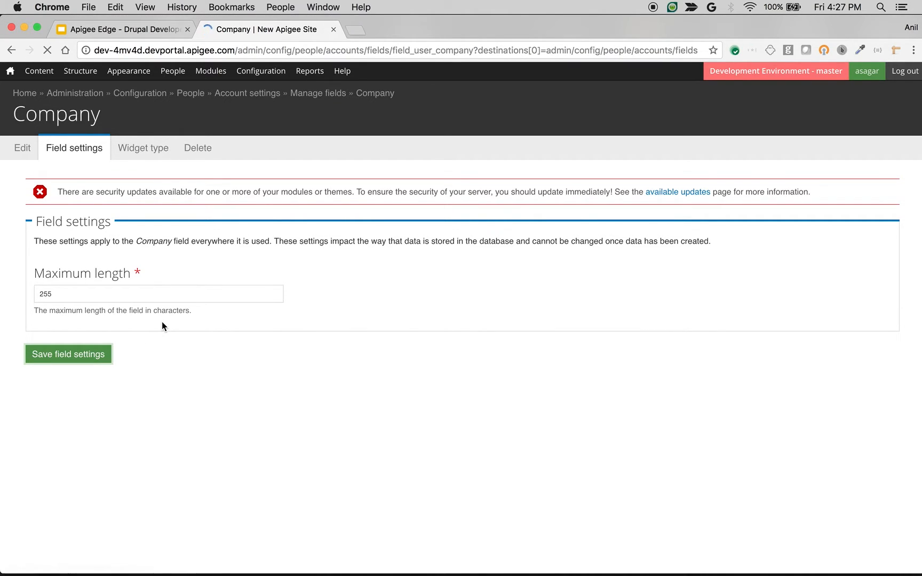
# - Mark Company as required and shown on the registration form, then save settings
pyautogui.click(68, 353)
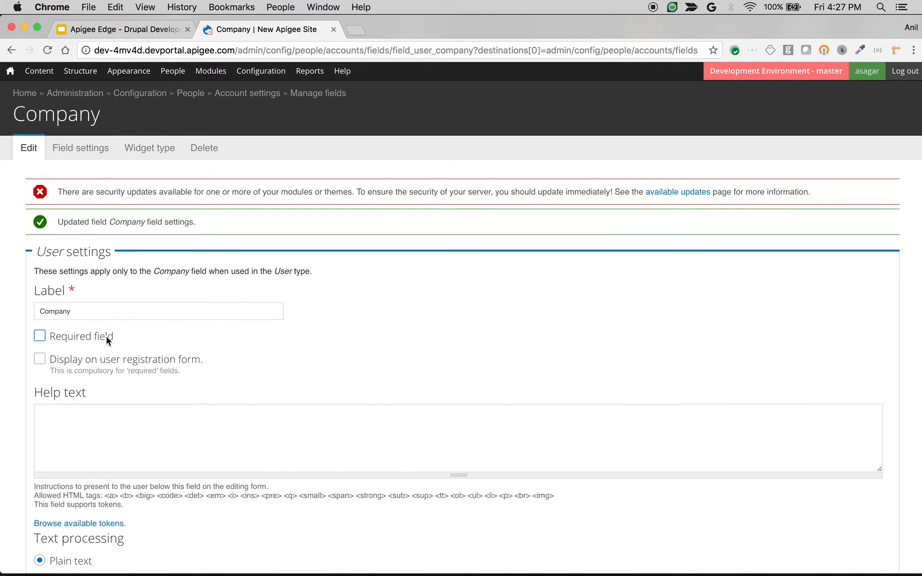
pyautogui.click(39, 335)
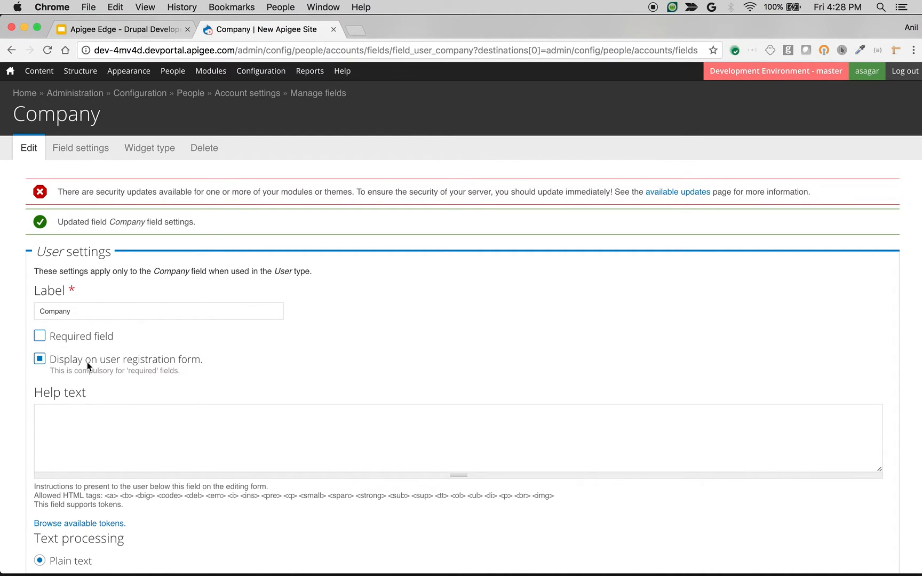
pyautogui.click(40, 335)
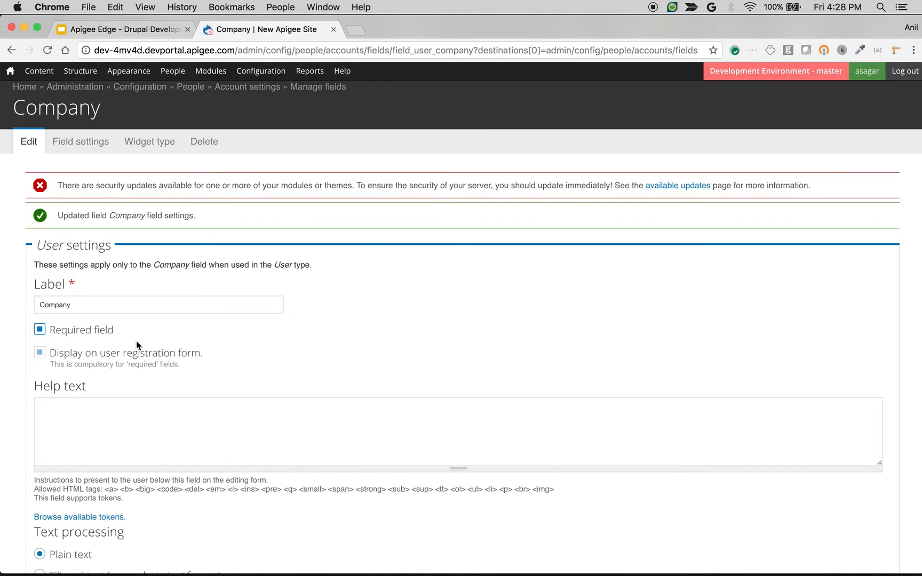
pyautogui.scroll(-3)
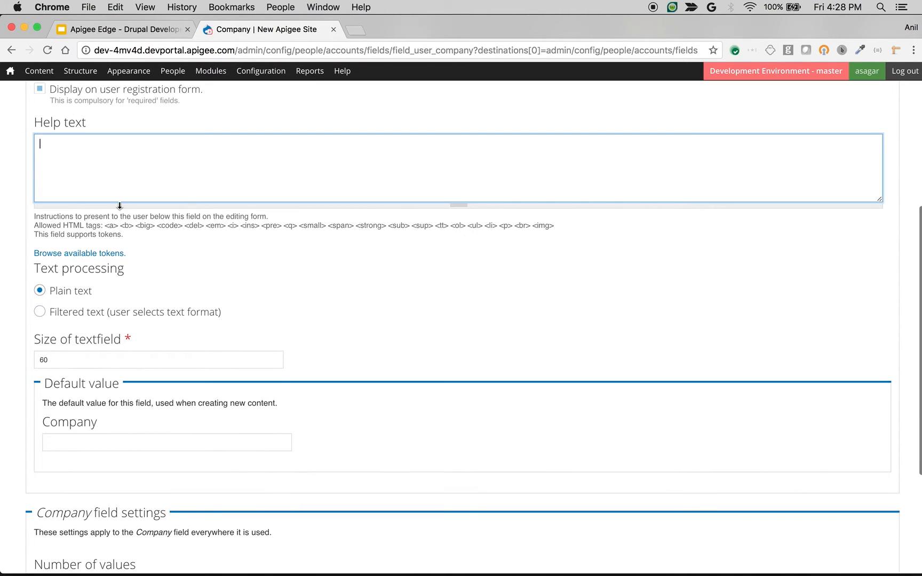
pyautogui.scroll(-3)
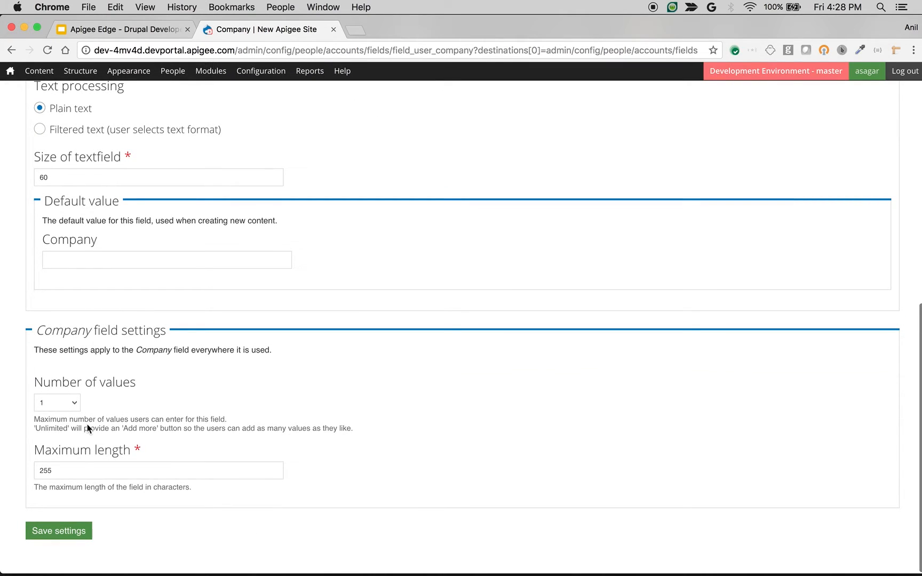
pyautogui.moveTo(79, 514)
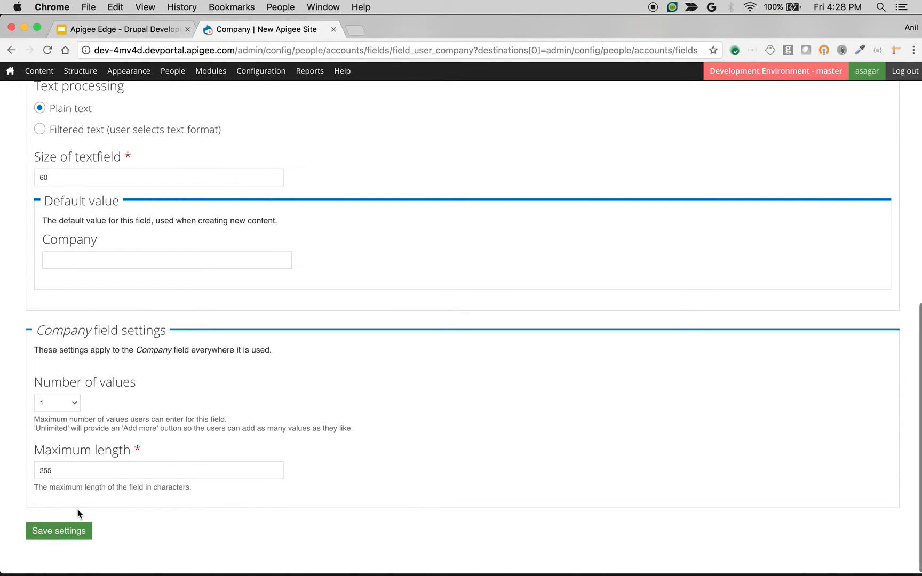
pyautogui.moveTo(105, 387)
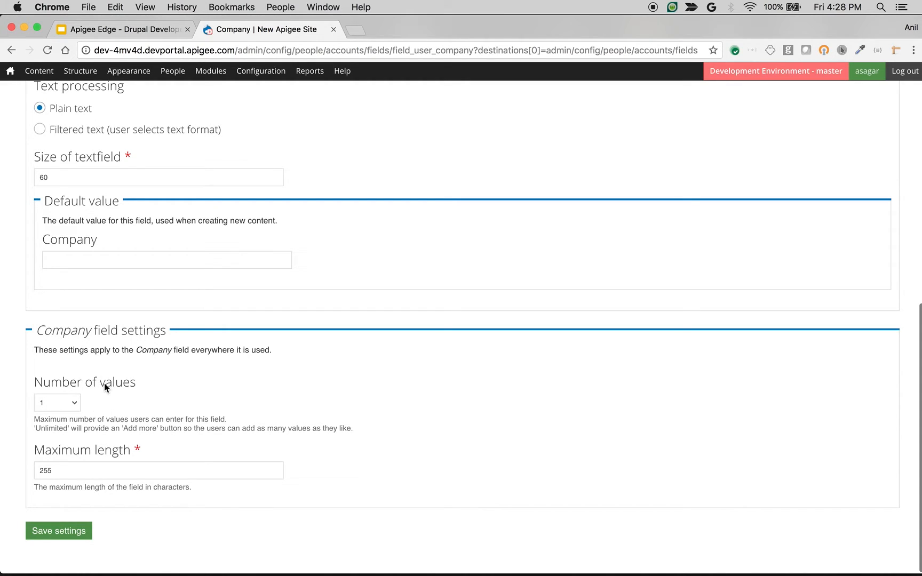
pyautogui.moveTo(123, 417)
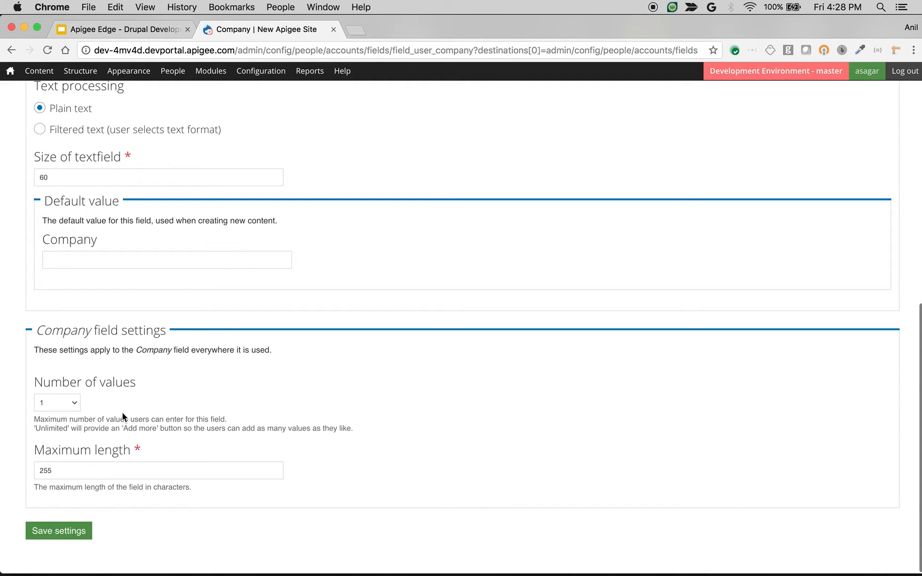
pyautogui.moveTo(81, 489)
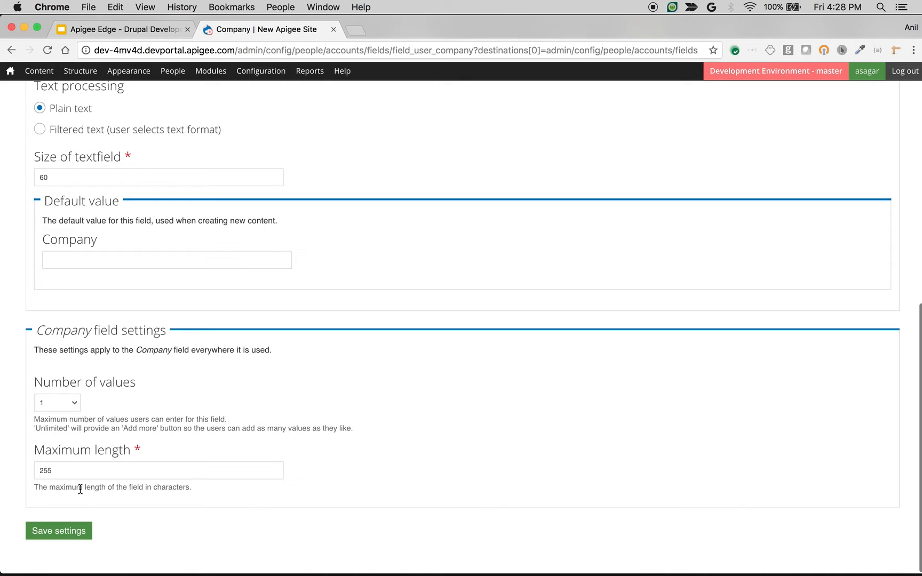
pyautogui.click(58, 532)
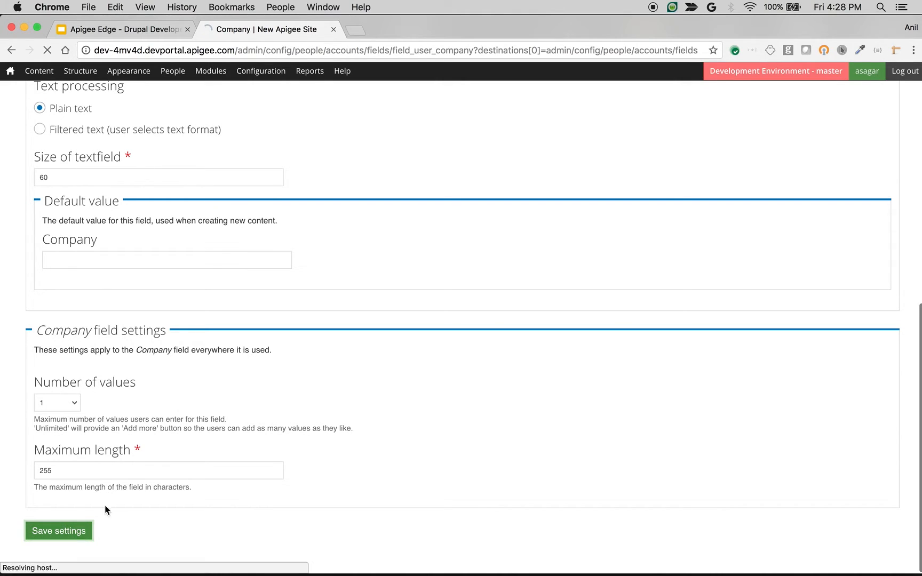
pyautogui.click(58, 531)
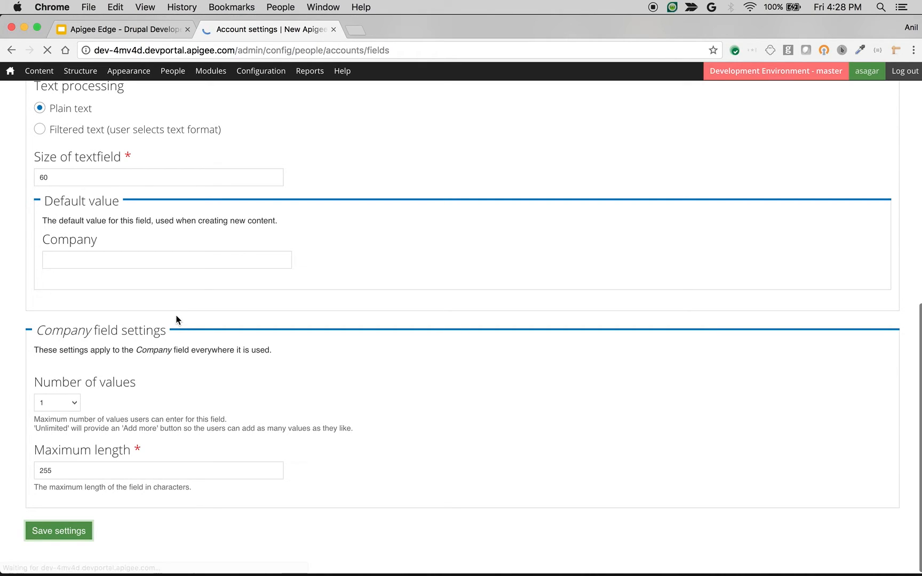
# - Flush all site caches from the admin home-icon menu
pyautogui.click(58, 530)
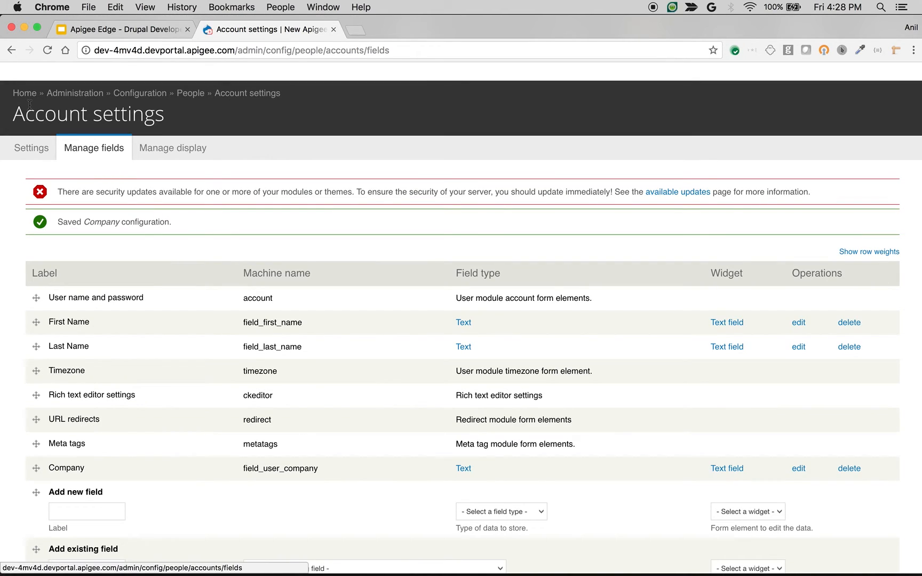
pyautogui.click(9, 70)
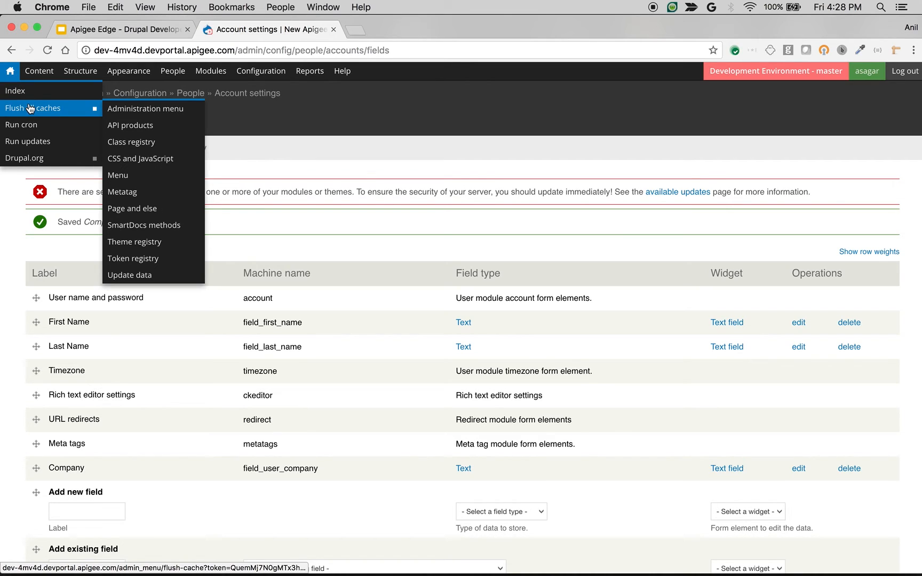
pyautogui.click(32, 108)
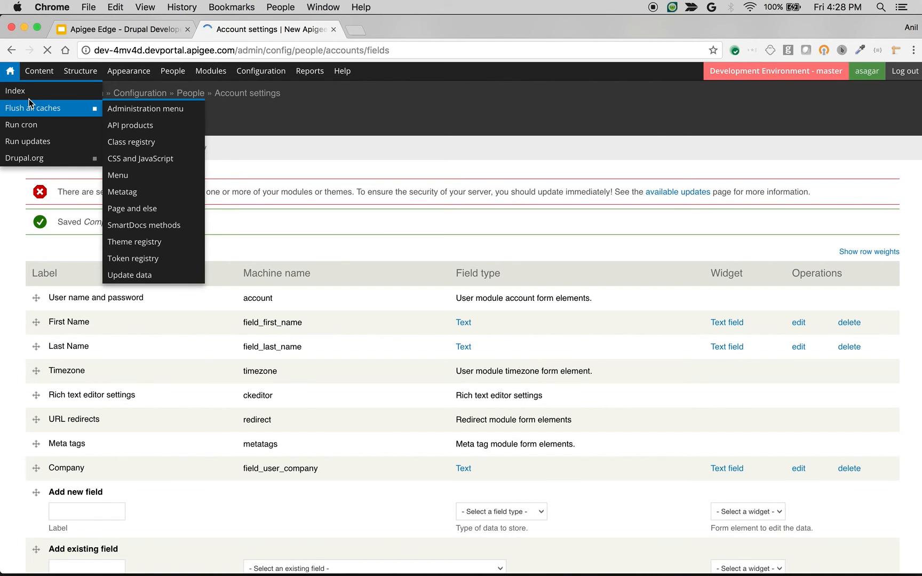
pyautogui.click(32, 108)
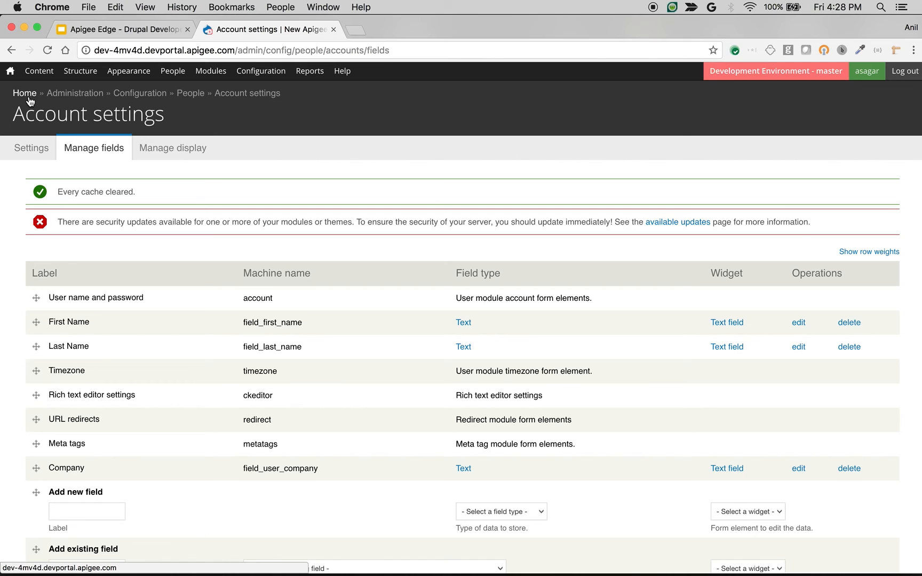
pyautogui.moveTo(905, 70)
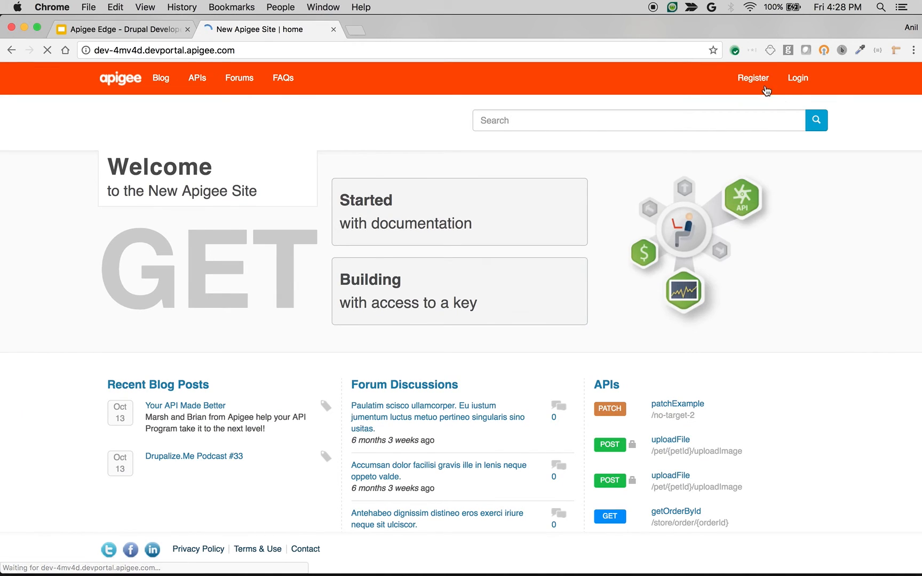
# - Reopen the registration form, inspect the Company field, and type 'A' as first name
pyautogui.click(753, 77)
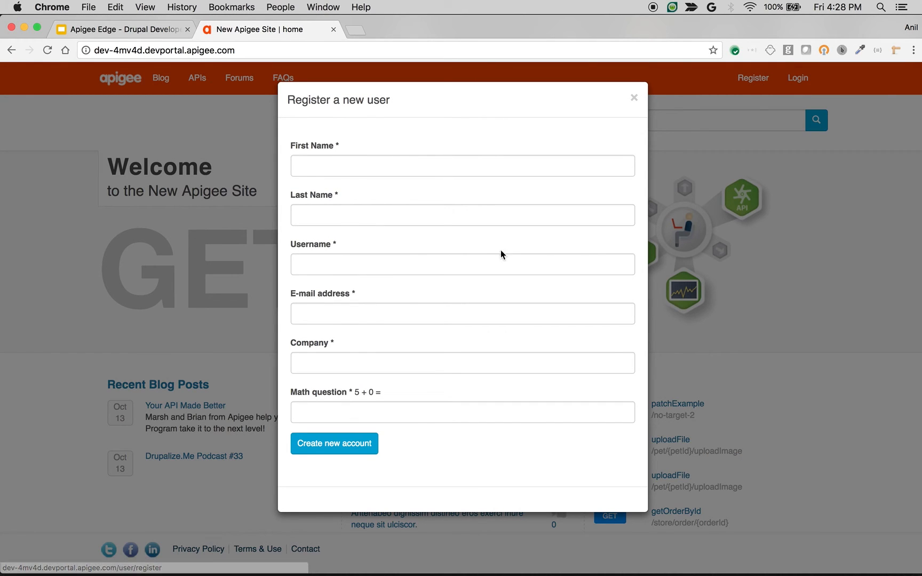
pyautogui.click(462, 363)
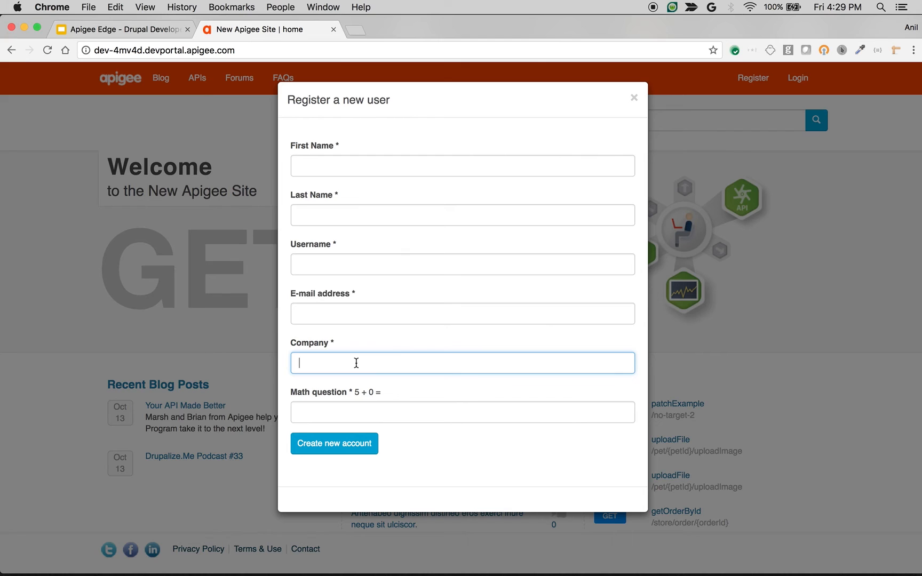
pyautogui.click(462, 165)
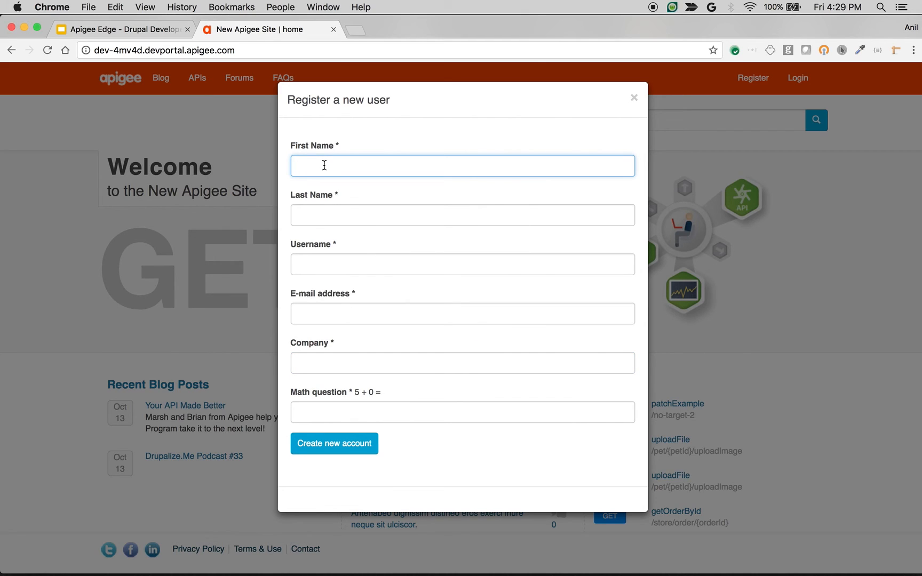
pyautogui.write('A')
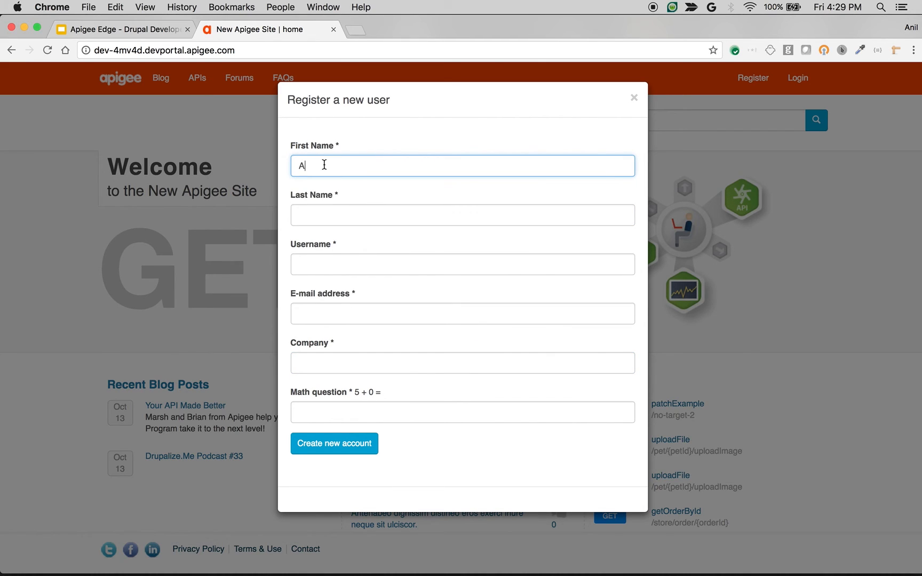